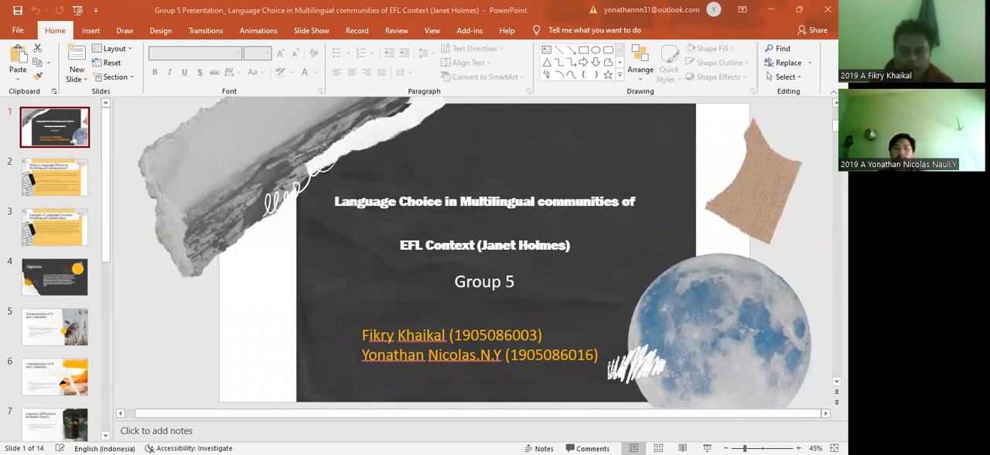
# Step: Advance from the Group 5 title slide to slide 2, defining language choice
pyautogui.click(54, 176)
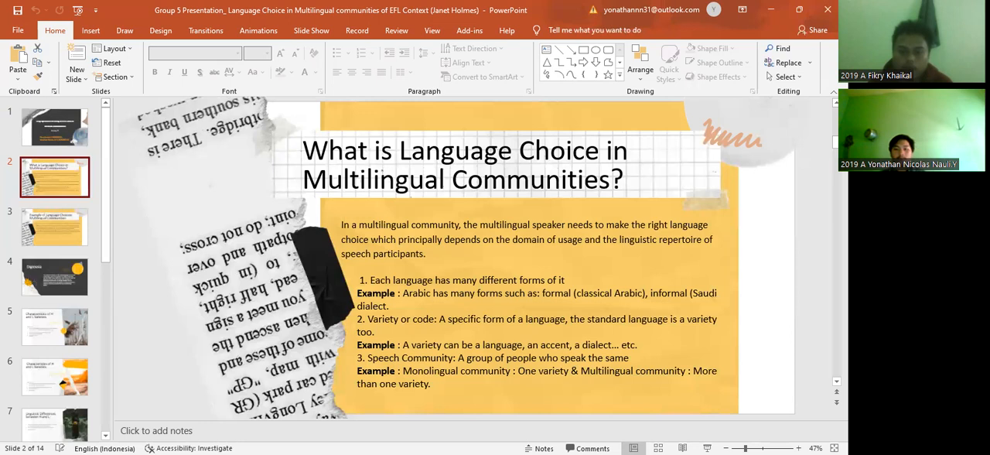
# Step: Show slide 3 with the example of Kalala's language choice in Bukavu
pyautogui.click(54, 225)
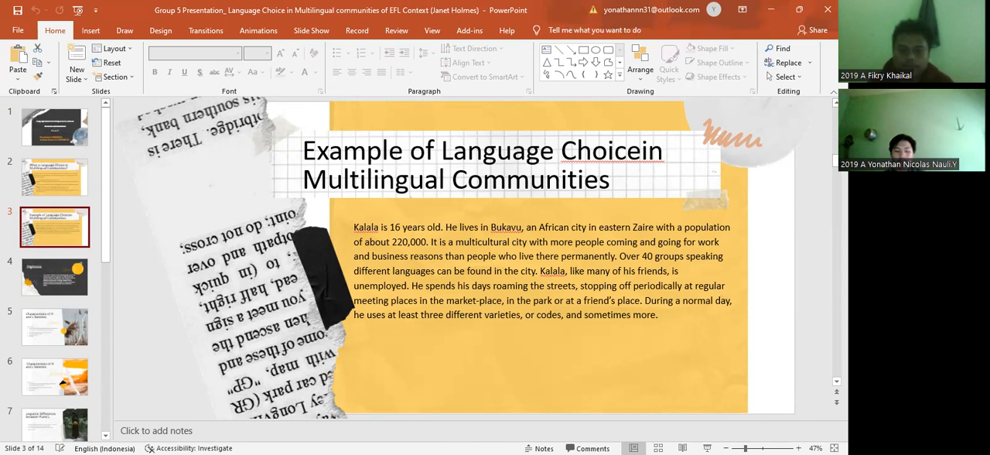
pyautogui.moveTo(812, 345)
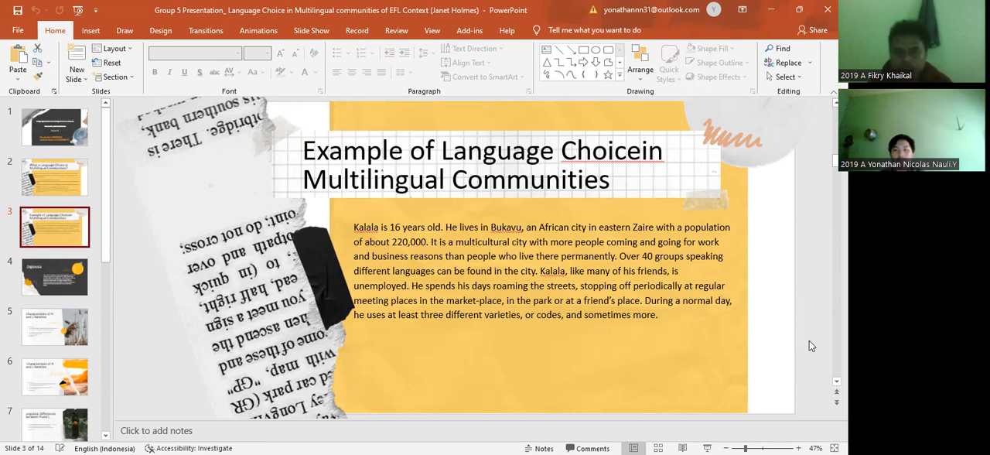
# Step: Display slide 4 on Diglossia, with high and low varieties and the Arabic example
pyautogui.click(54, 276)
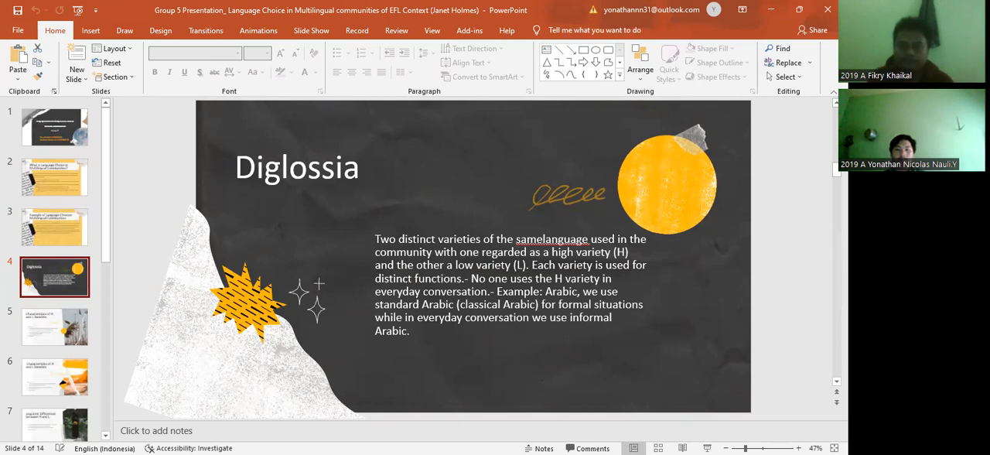
# Step: View slide 5 on High Variety traits, then slide 6 on Low Variety traits
pyautogui.click(54, 326)
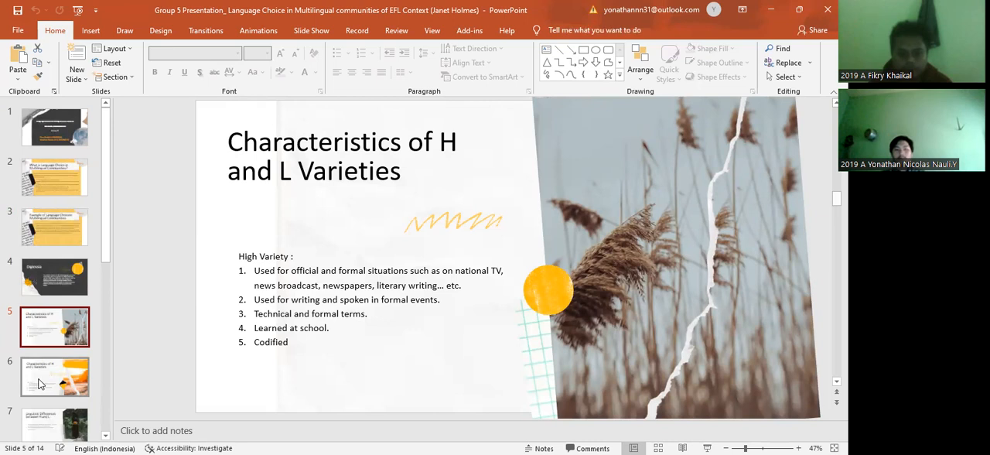
pyautogui.click(54, 377)
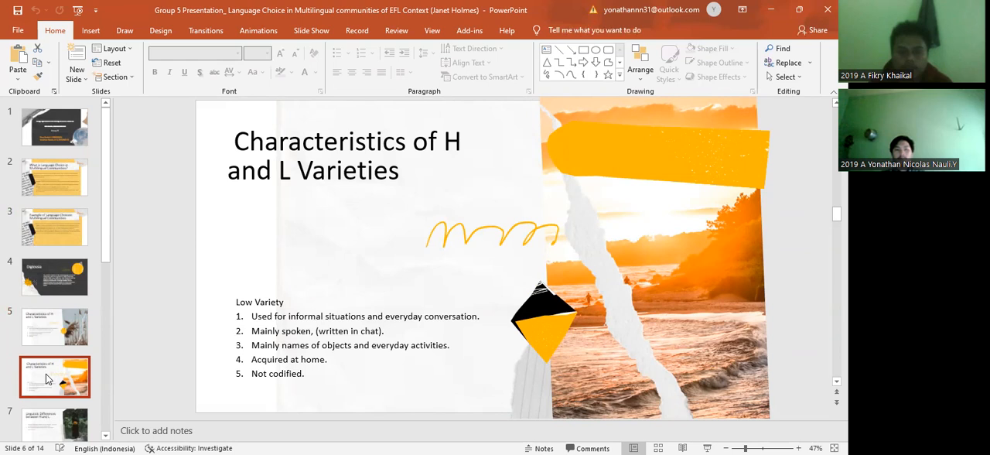
pyautogui.moveTo(109, 377)
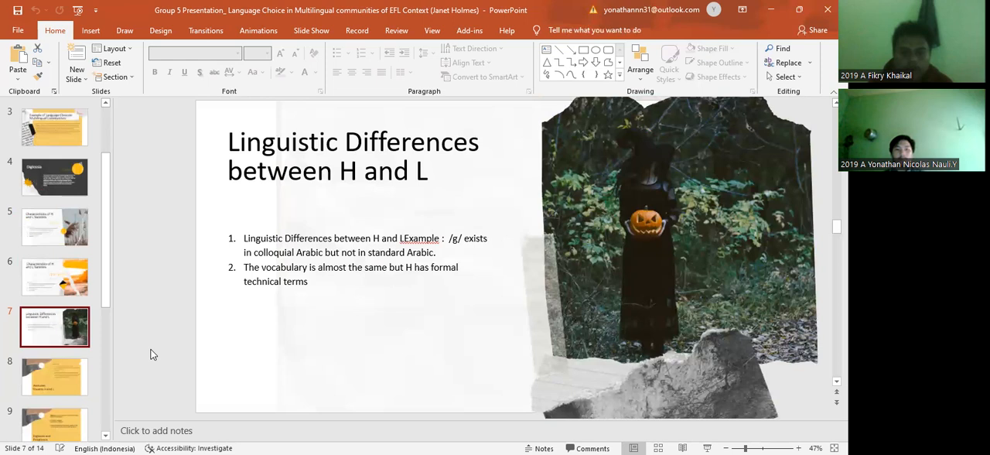
pyautogui.moveTo(195, 281)
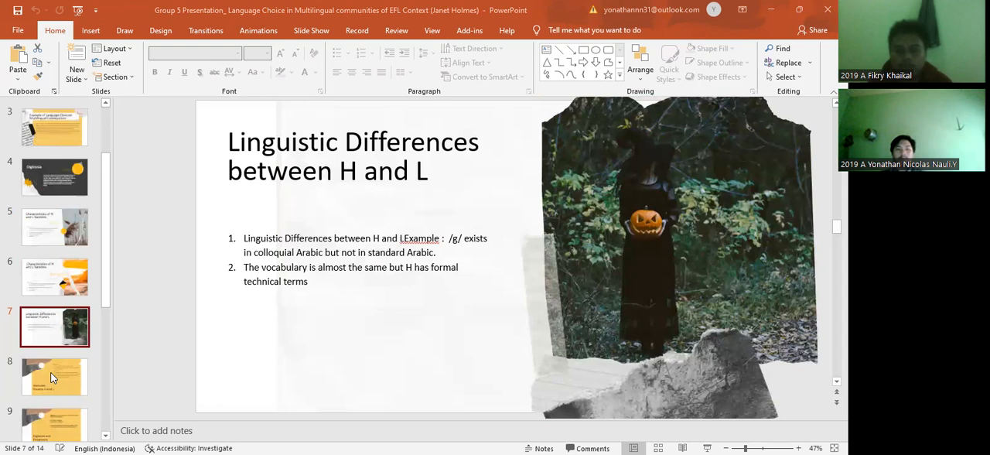
pyautogui.click(54, 376)
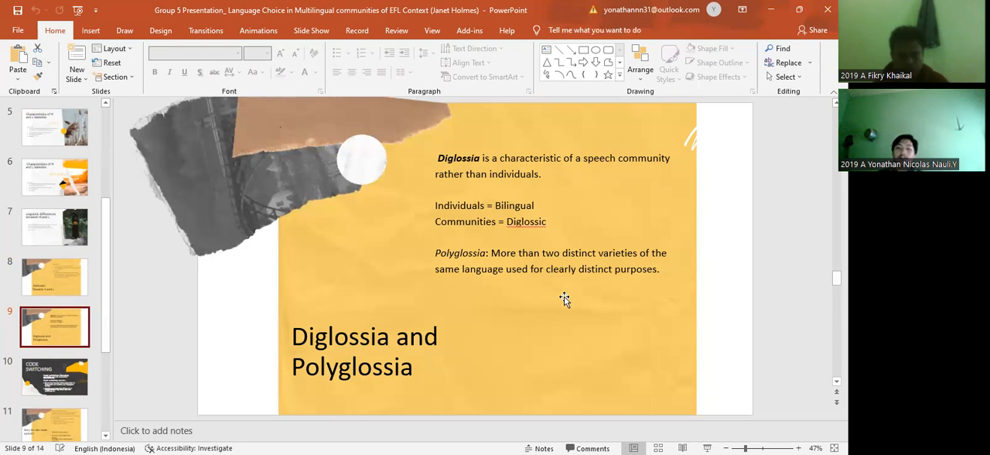
# Step: Select the slide 10 thumbnail to leave Diglossia and Polyglossia for Code Switching
pyautogui.click(54, 376)
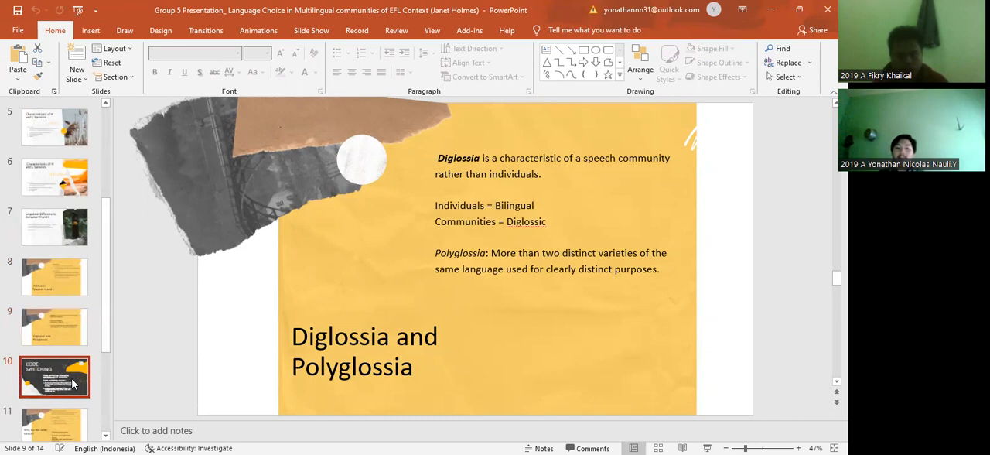
pyautogui.click(55, 376)
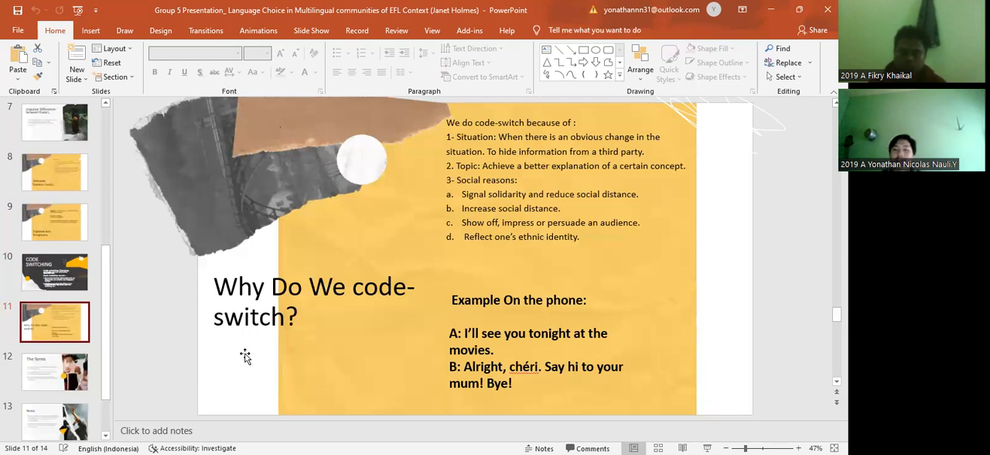
# Step: Select slide 11, Why Do We Code-switch?, with its reasons and phone example
pyautogui.click(55, 371)
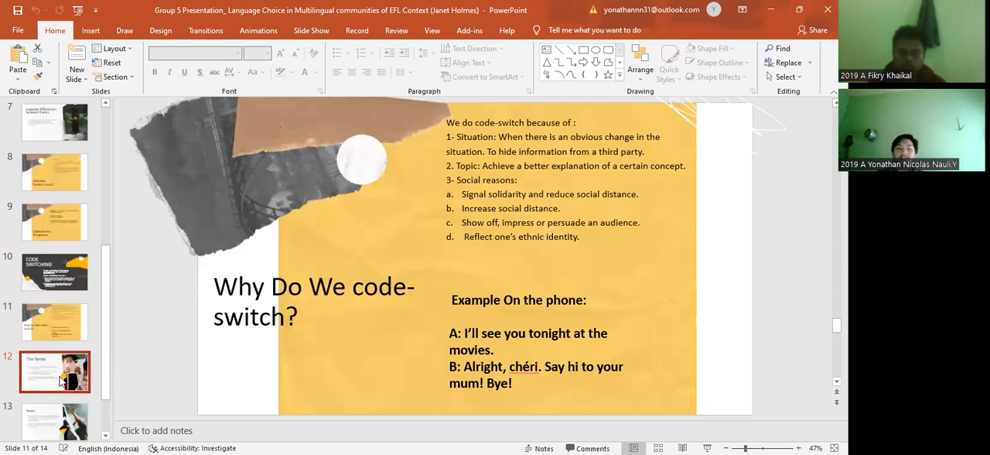
# Step: Show slide 12, The Terms, defining code mixing and lexical borrowing
pyautogui.click(55, 372)
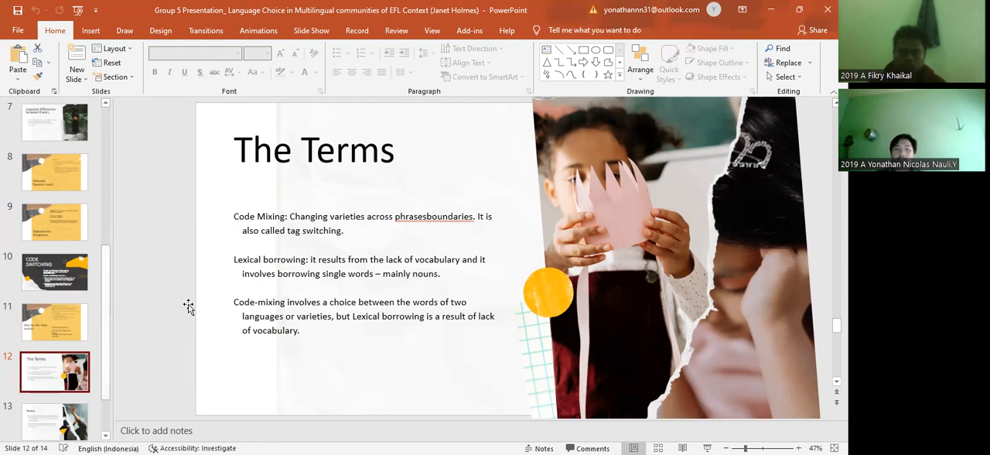
pyautogui.moveTo(284, 268)
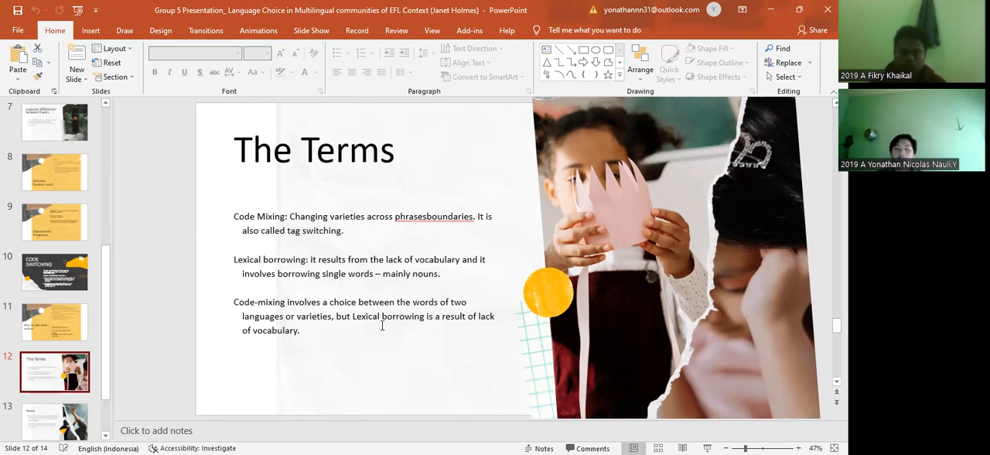
pyautogui.moveTo(379, 339)
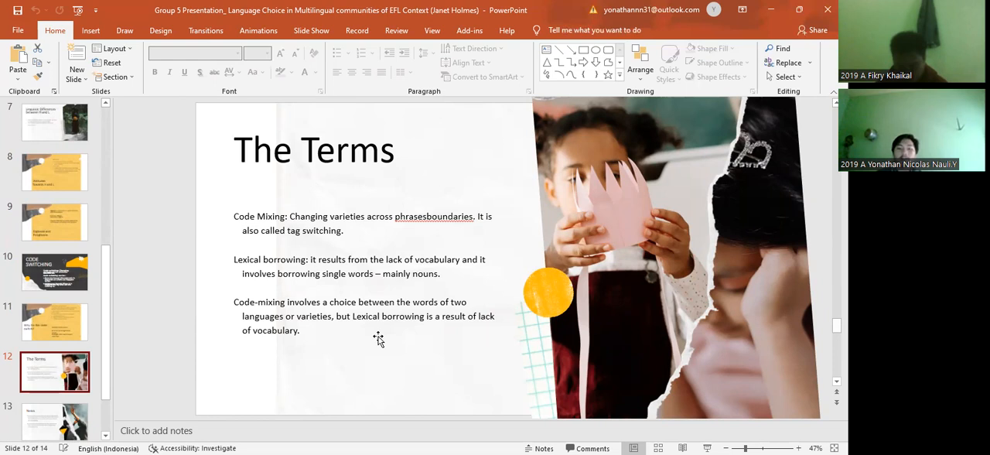
# Step: Display slide 13, Notes, on identity-motivated and topic-driven switches
pyautogui.click(54, 353)
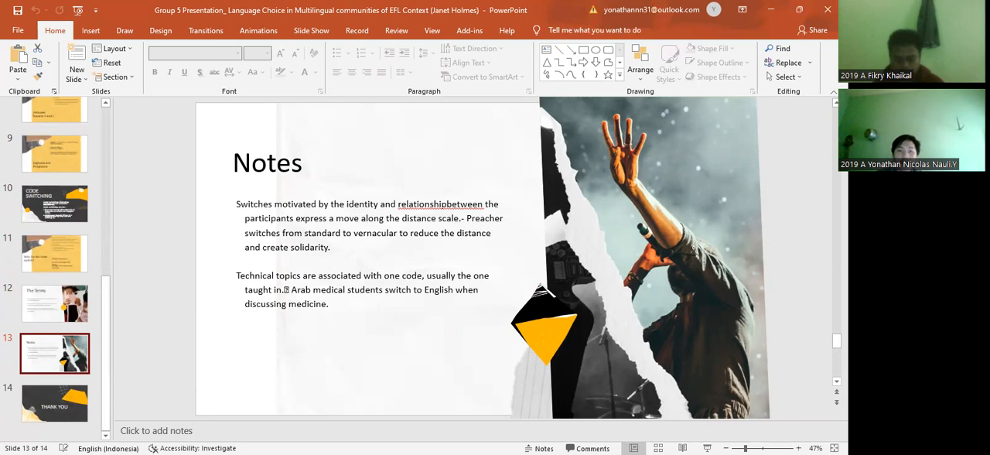
pyautogui.moveTo(452, 346)
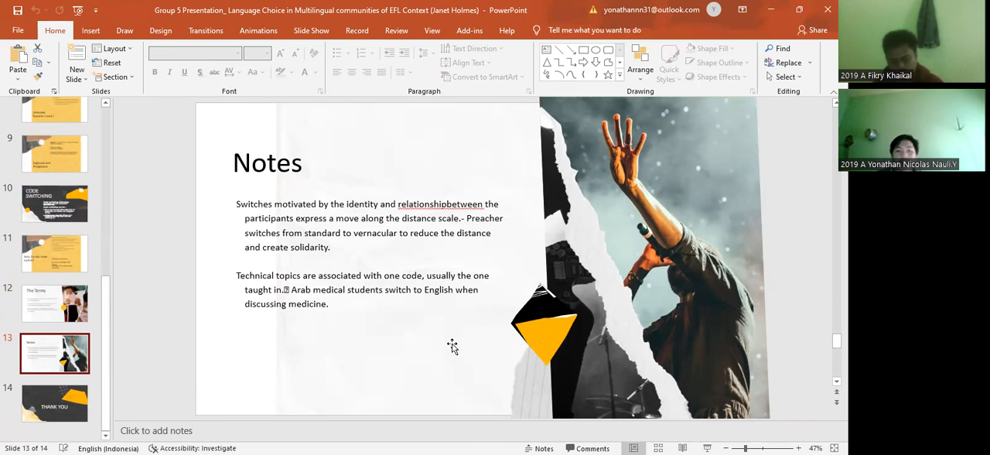
pyautogui.moveTo(445, 339)
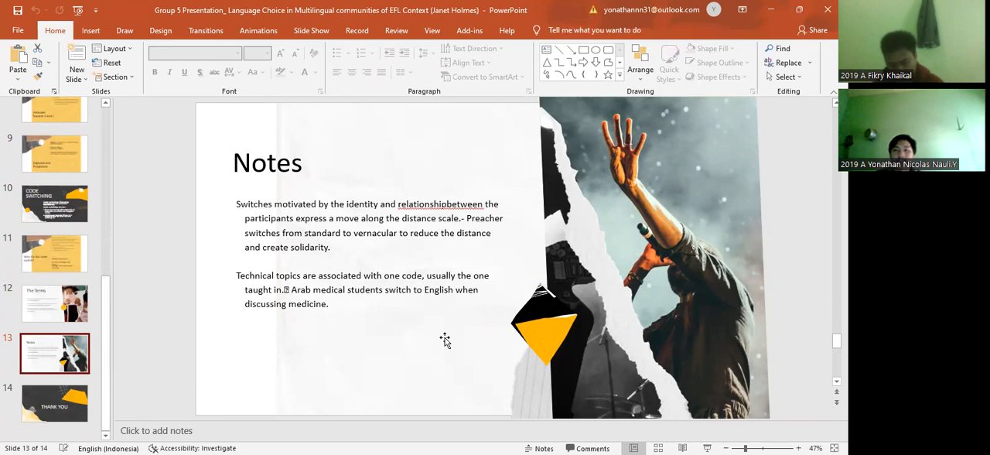